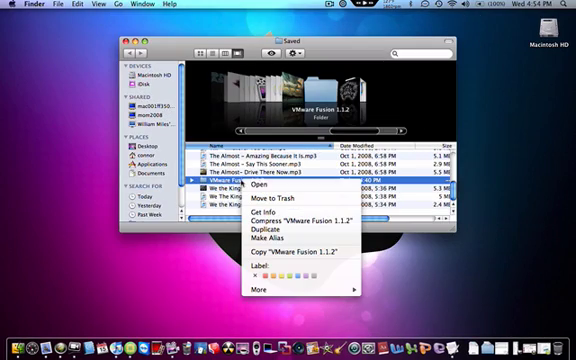
Step: Mount the VMware Fusion 1.1.2 disk image and close its Finder window
click(264, 182)
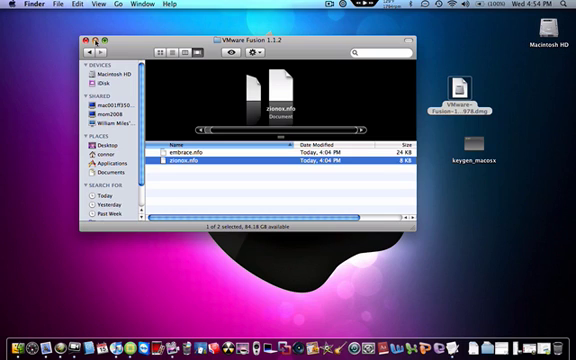
click(96, 40)
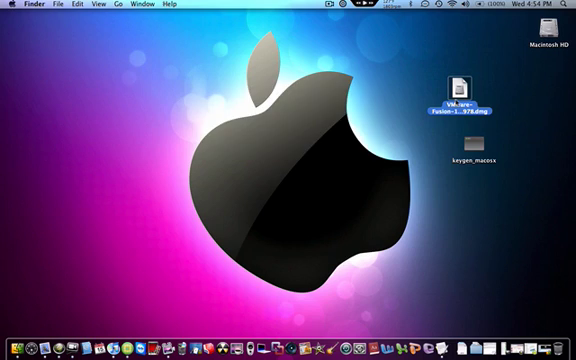
Step: Launch Install VMware Fusion, continue past the package warning, welcome and license, then relaunch it
double_click(460, 96)
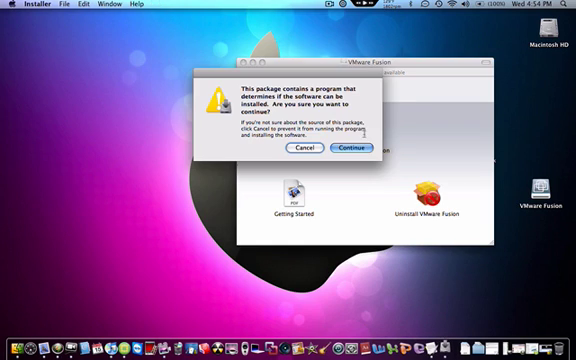
click(356, 148)
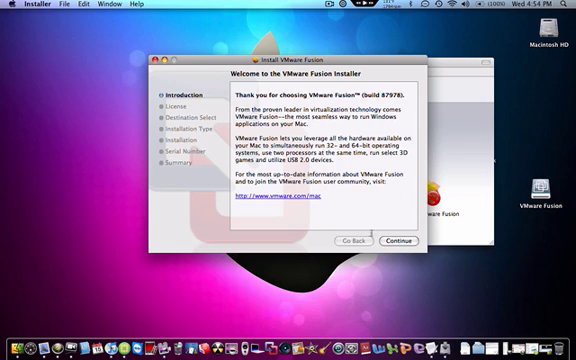
click(388, 240)
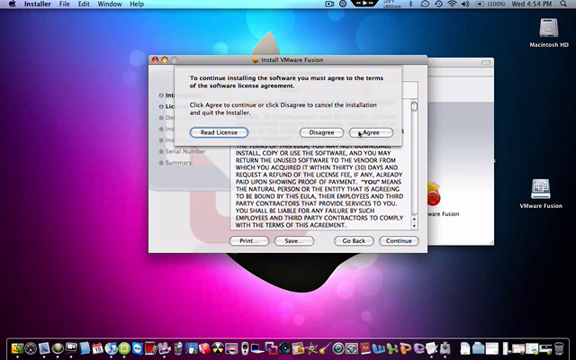
click(376, 130)
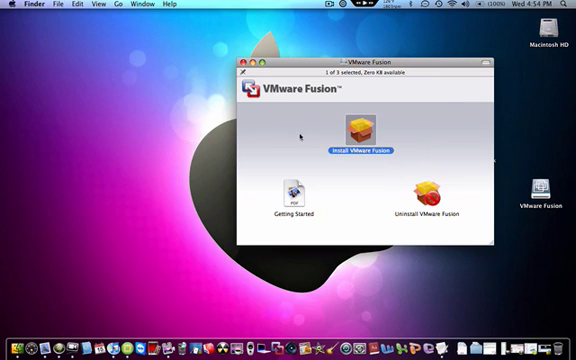
double_click(352, 132)
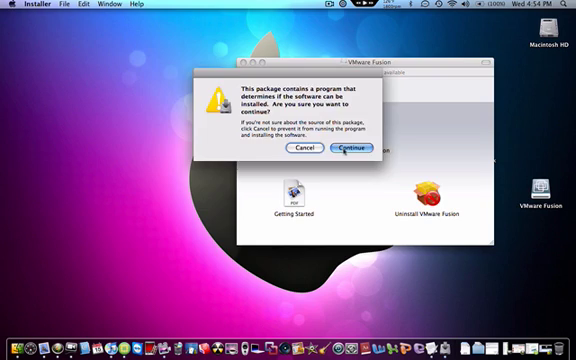
click(356, 148)
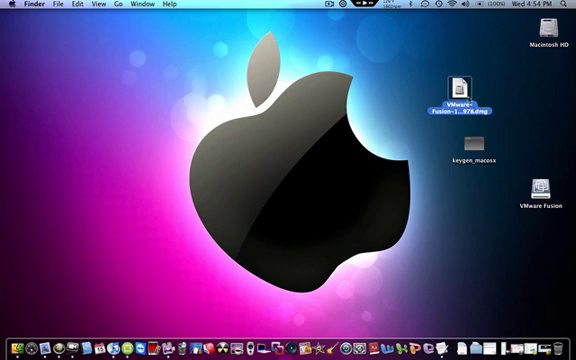
Step: Search Spotlight for 'terminal' and launch Terminal from the Top Hit
click(548, 8)
text(termin)
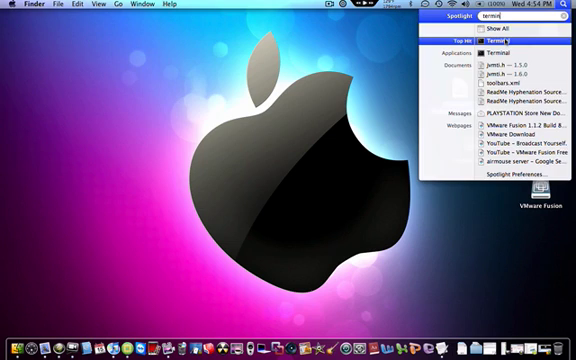
click(490, 40)
text(cd d)
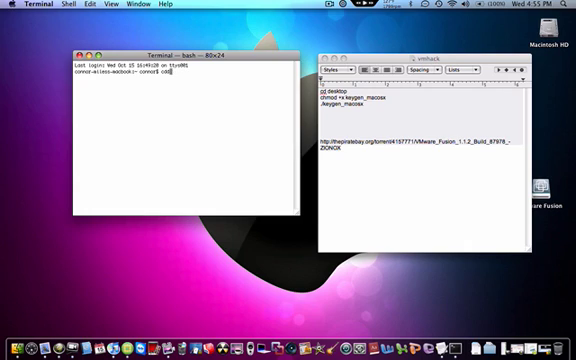
Step: Run the cd command and make the keygen executable with 'chmod +x keygen_macosx'
key(Return)
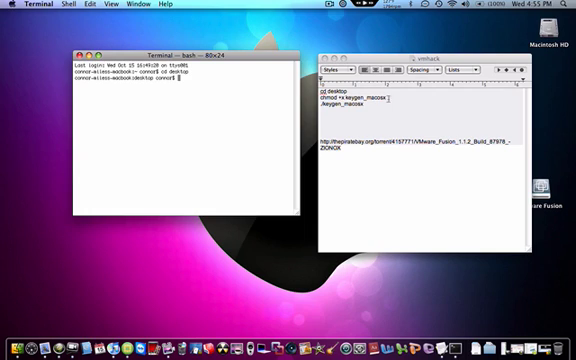
right_click(340, 96)
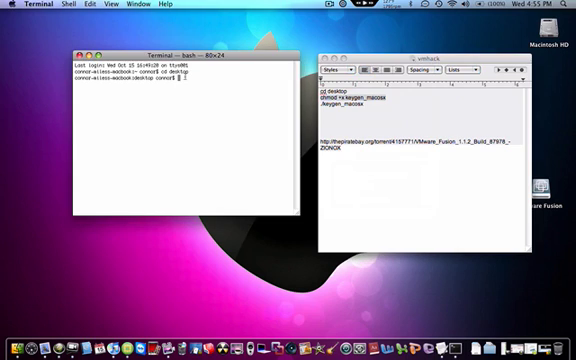
text(chmod +x keygen_macosx)
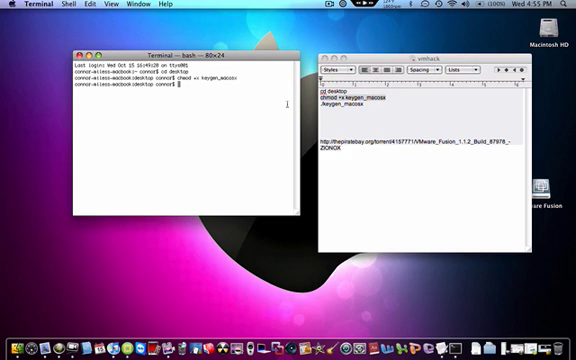
Step: Paste './keygen_macosx' from the notes and run it to print a VMware Fusion serial
double_click(348, 102)
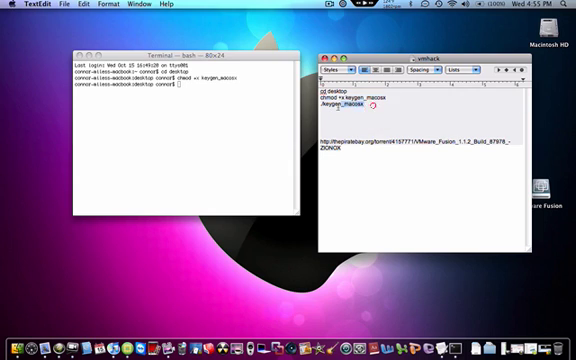
right_click(344, 108)
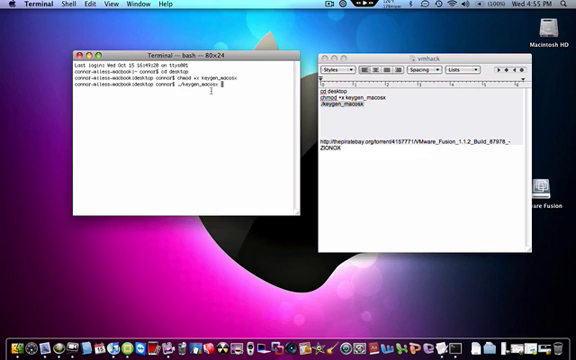
key(Return)
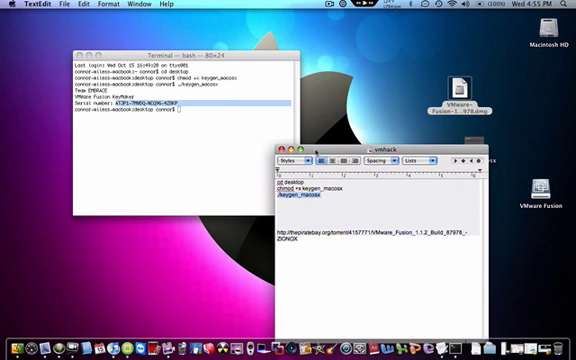
Step: Launch VMware Fusion, choose Later on registration and start a New virtual machine
click(276, 144)
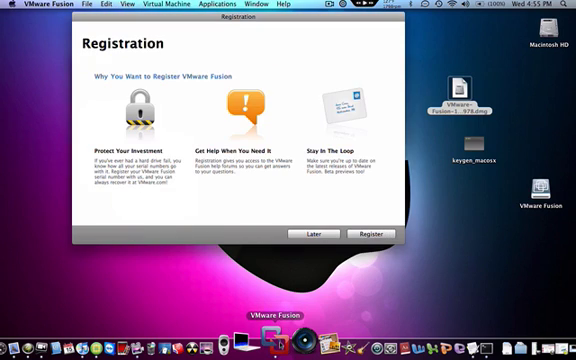
click(312, 234)
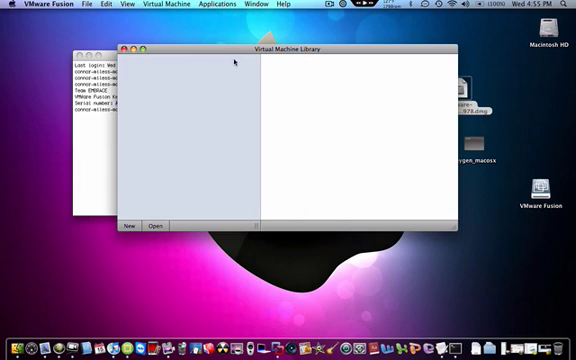
click(128, 224)
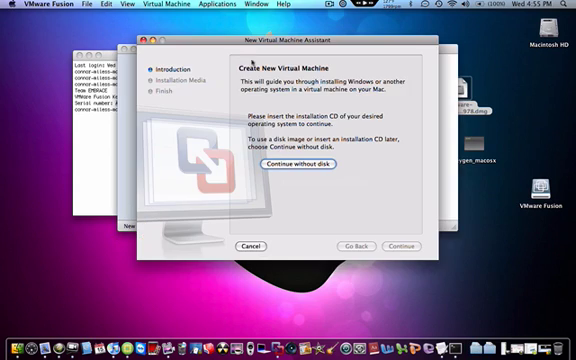